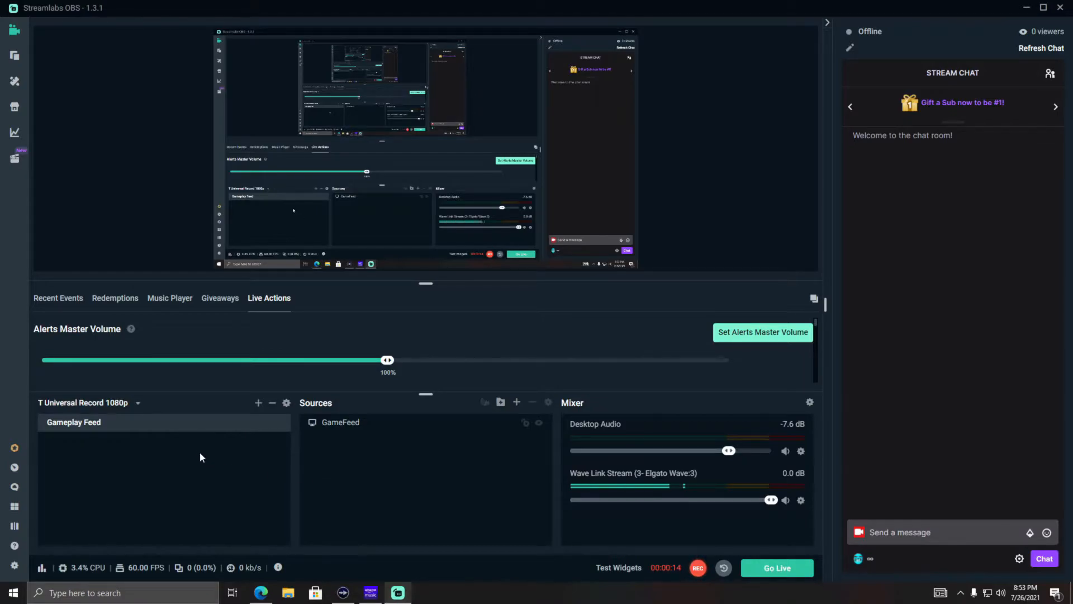
# Step: Bring the browser forward on the Twitch Creator Dashboard's Stream Manager page
pyautogui.click(260, 593)
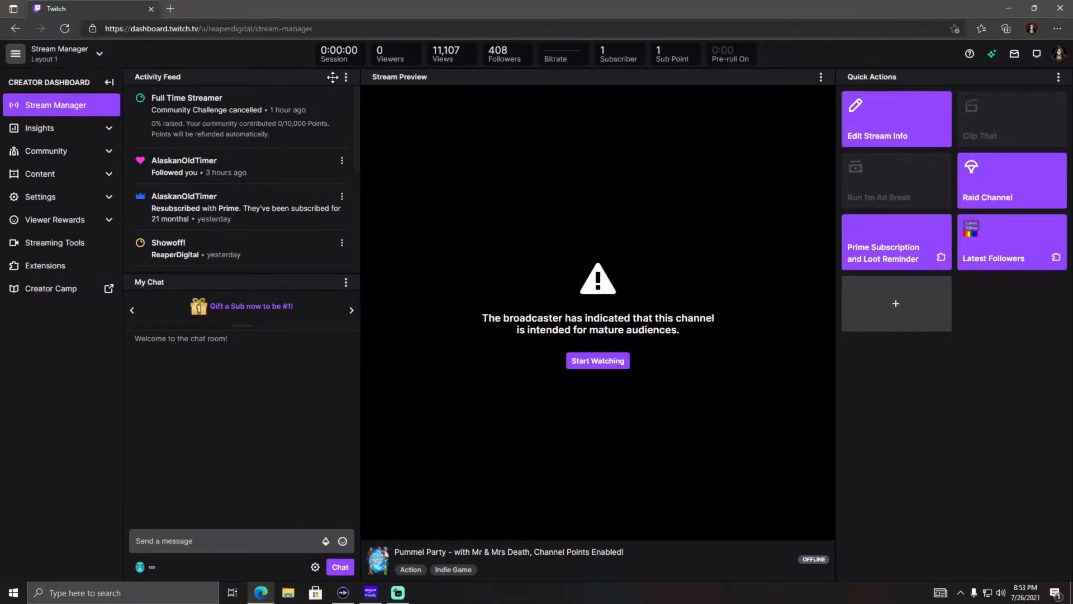
pyautogui.moveTo(885, 114)
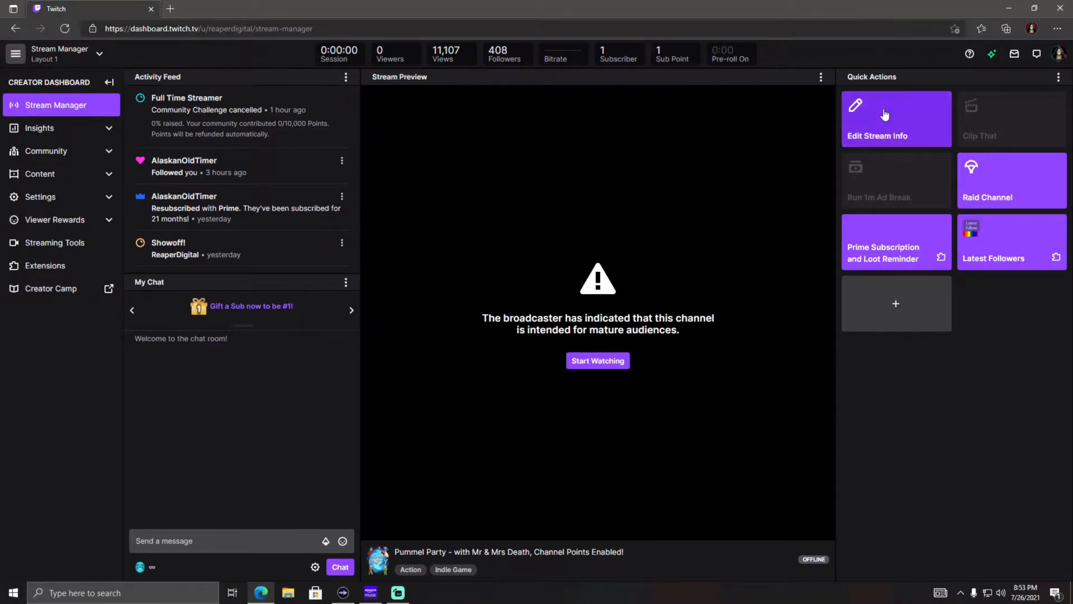
pyautogui.moveTo(1052, 60)
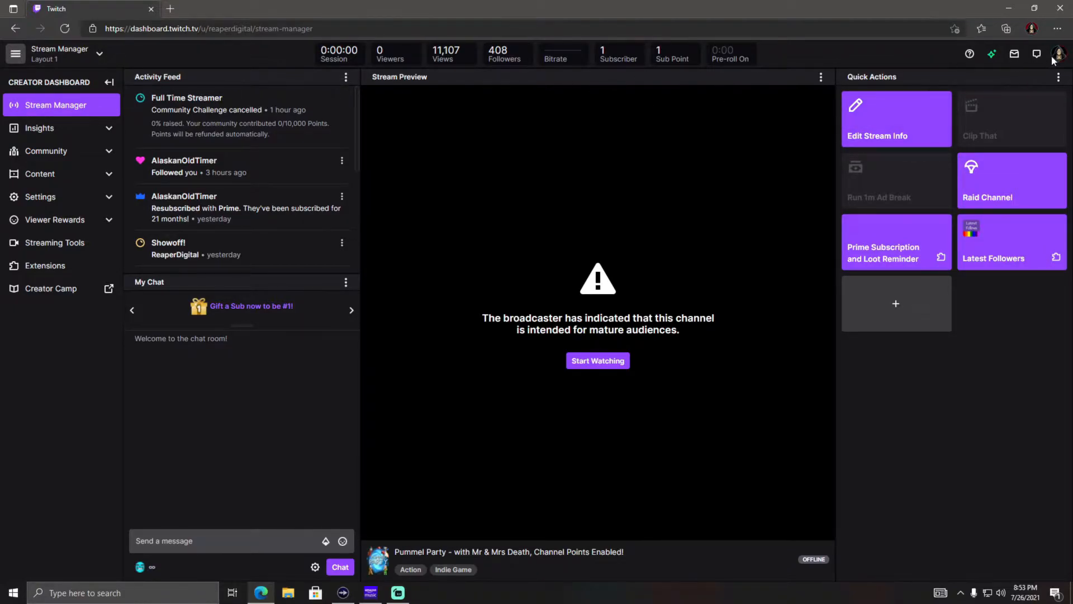
pyautogui.click(1060, 53)
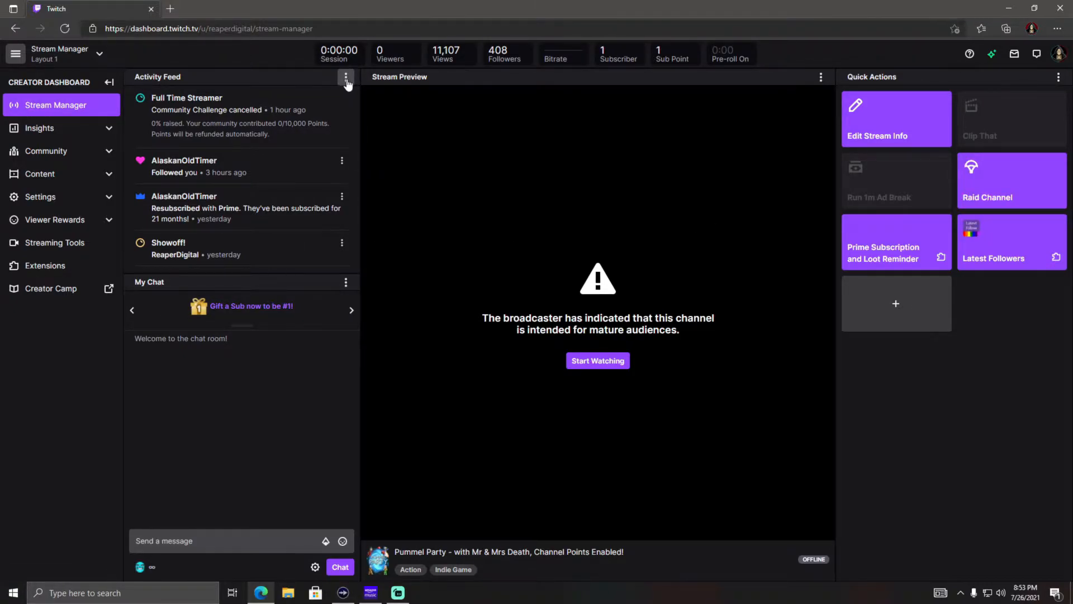
# Step: Pop out the Activity Feed, copy its pop-out web address, then close the pop-out window
pyautogui.click(346, 77)
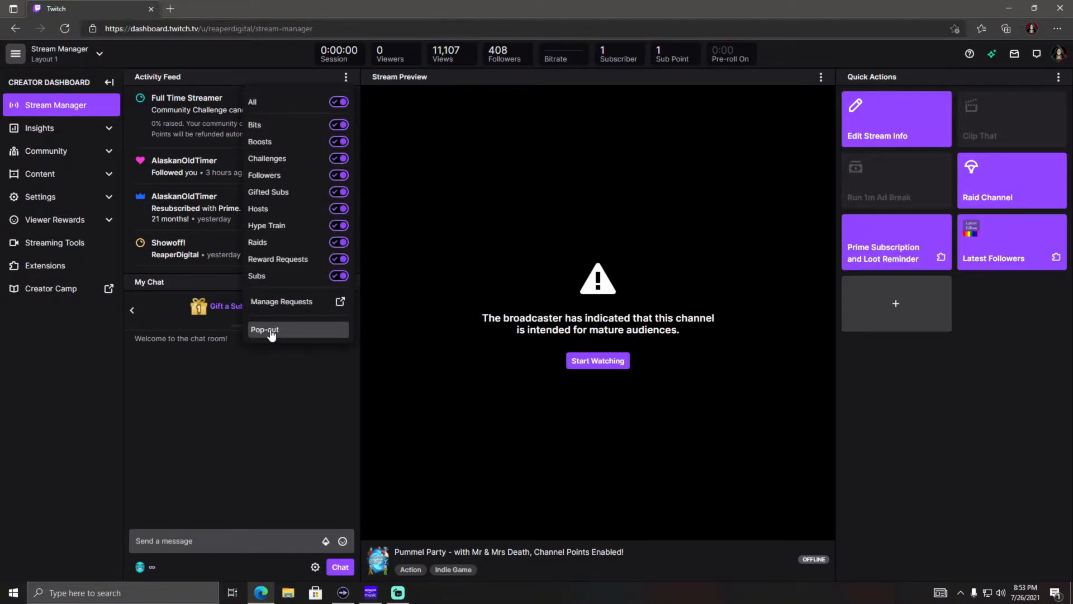
pyautogui.click(264, 329)
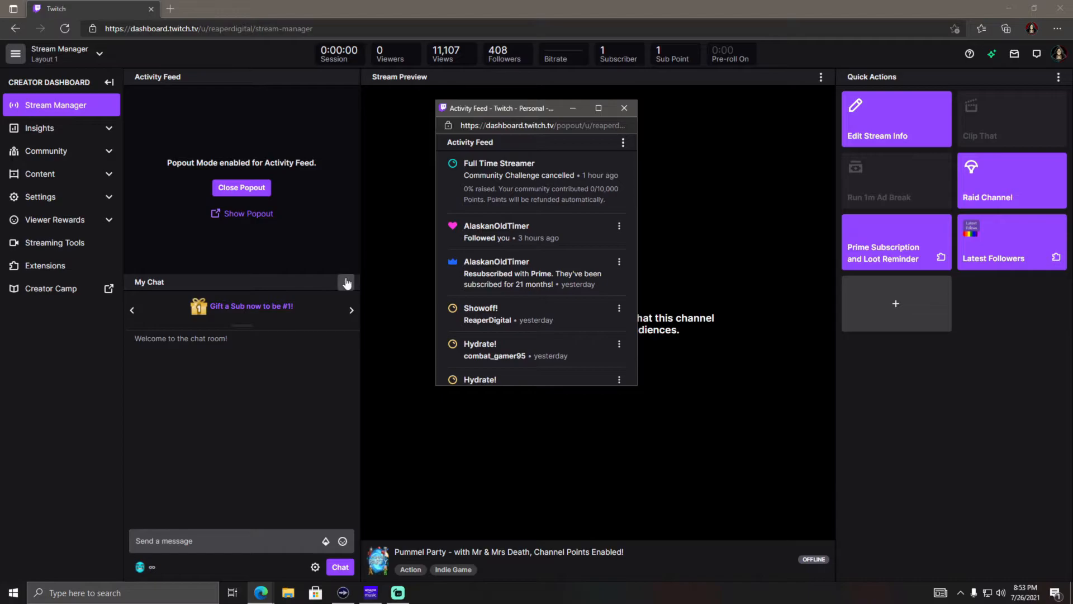
pyautogui.moveTo(612, 312)
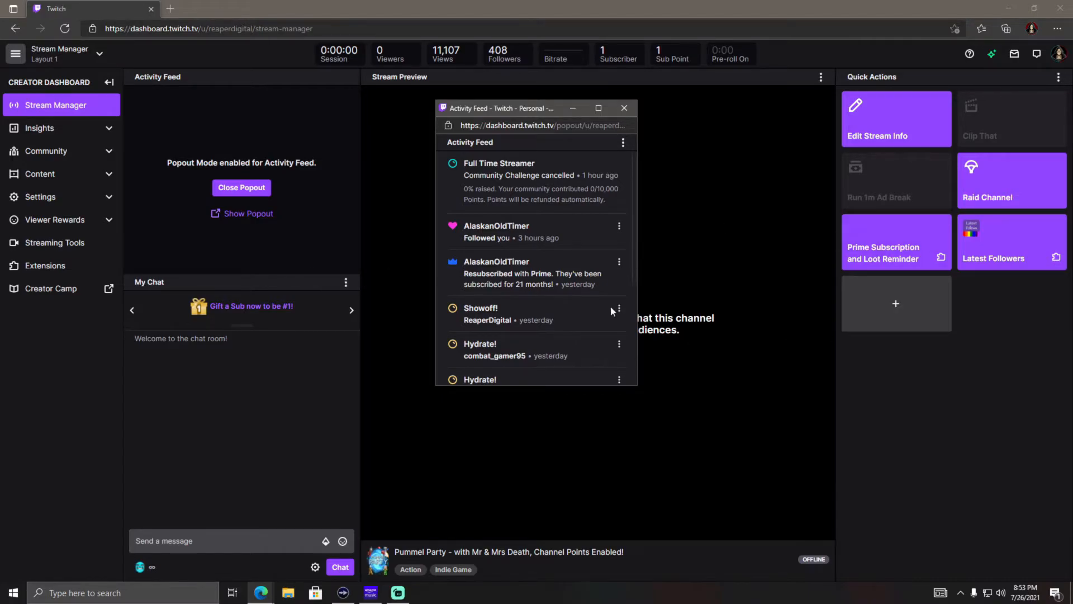
pyautogui.rightClick(538, 125)
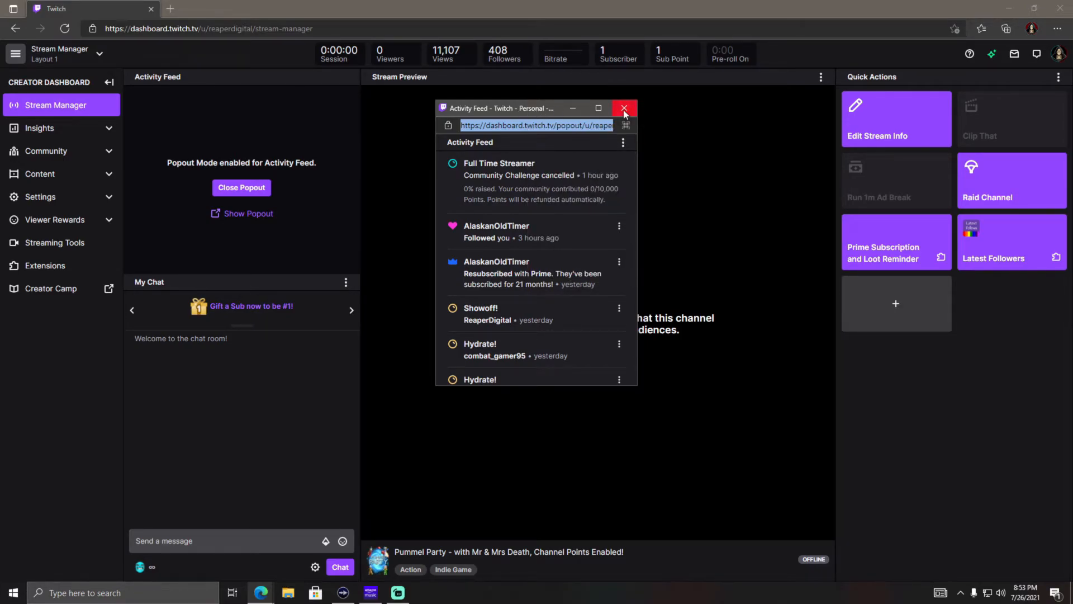
pyautogui.click(622, 108)
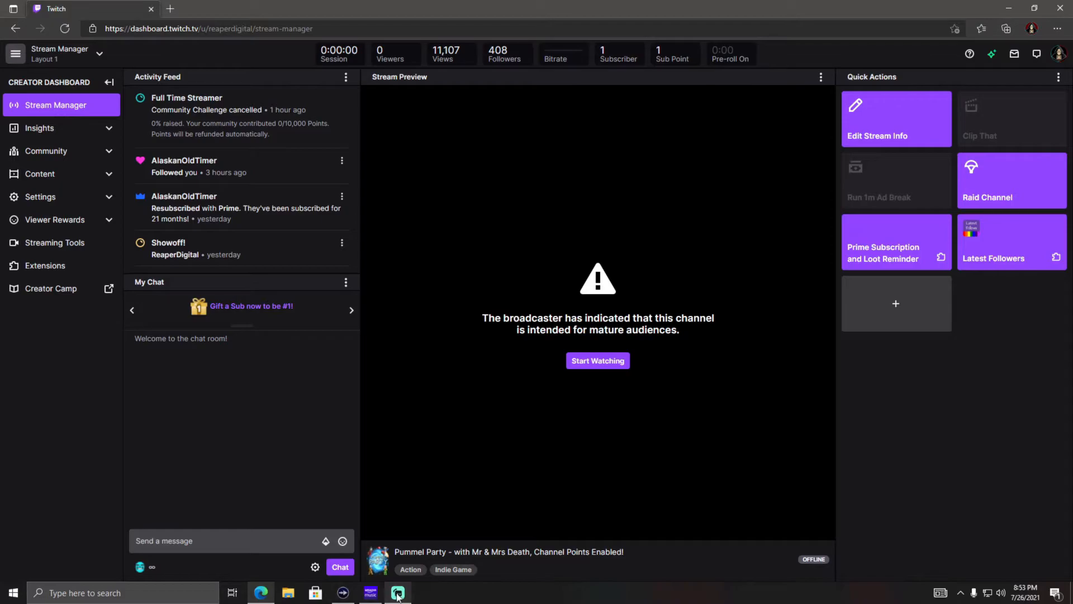
# Step: In the Streamlabs OBS layout editor, compare layouts and keep the one with a wide middle panel
pyautogui.click(399, 593)
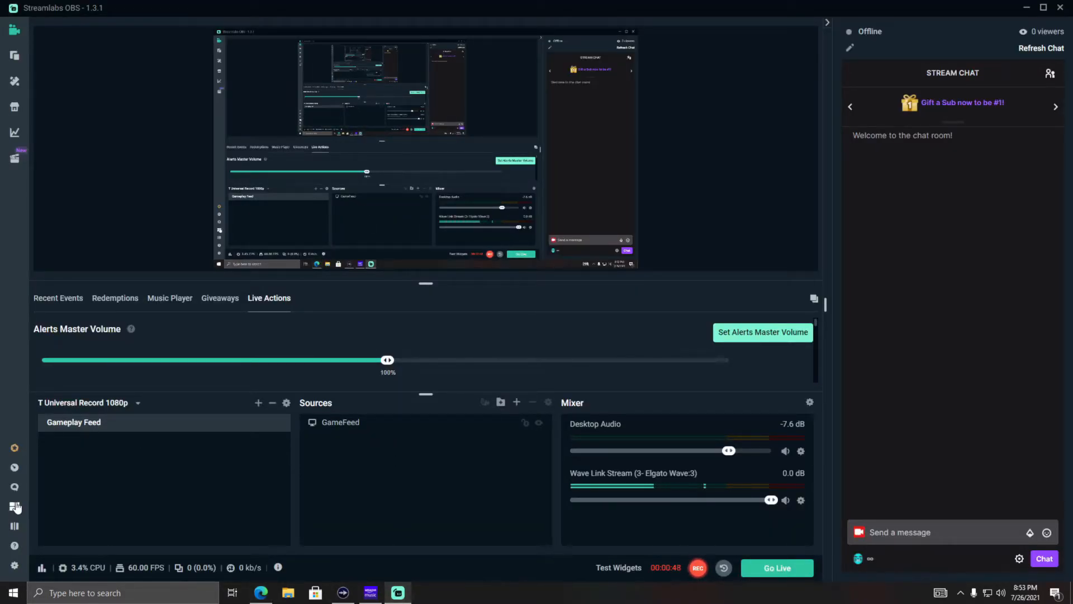
pyautogui.click(14, 526)
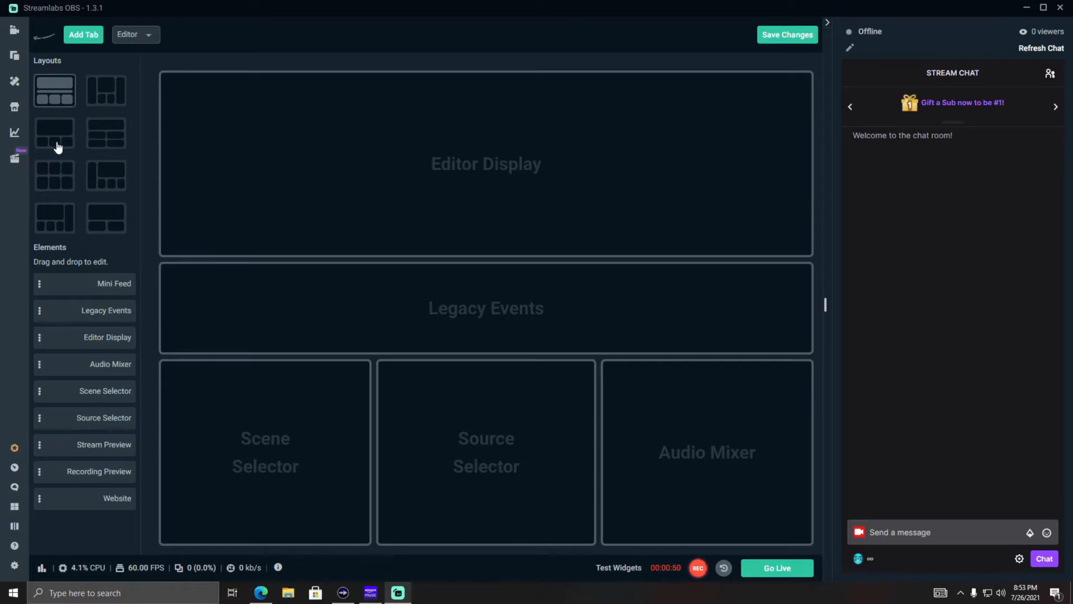
pyautogui.click(105, 219)
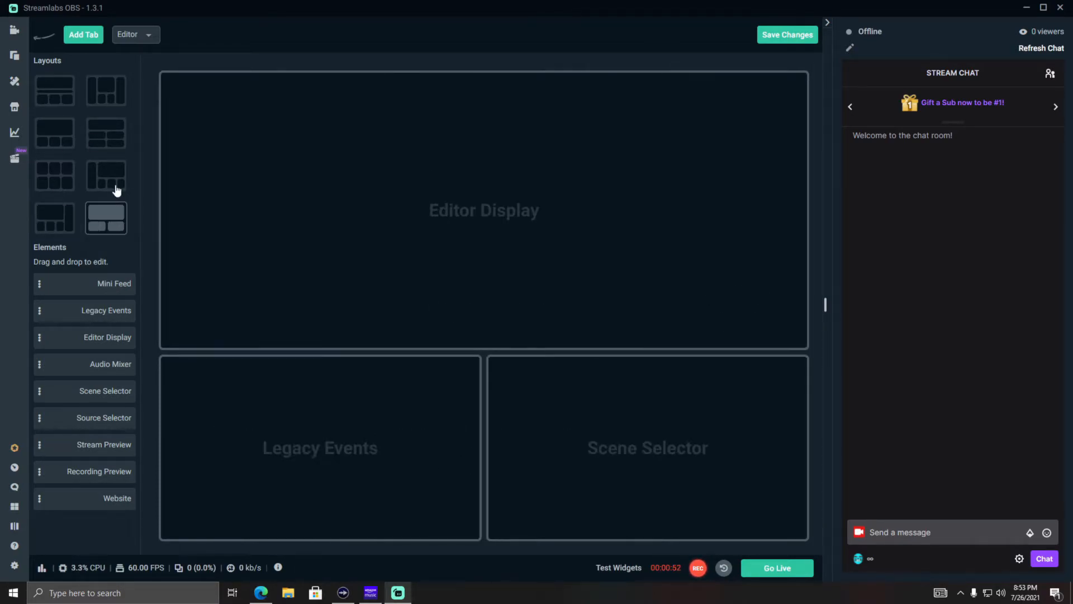
pyautogui.click(105, 133)
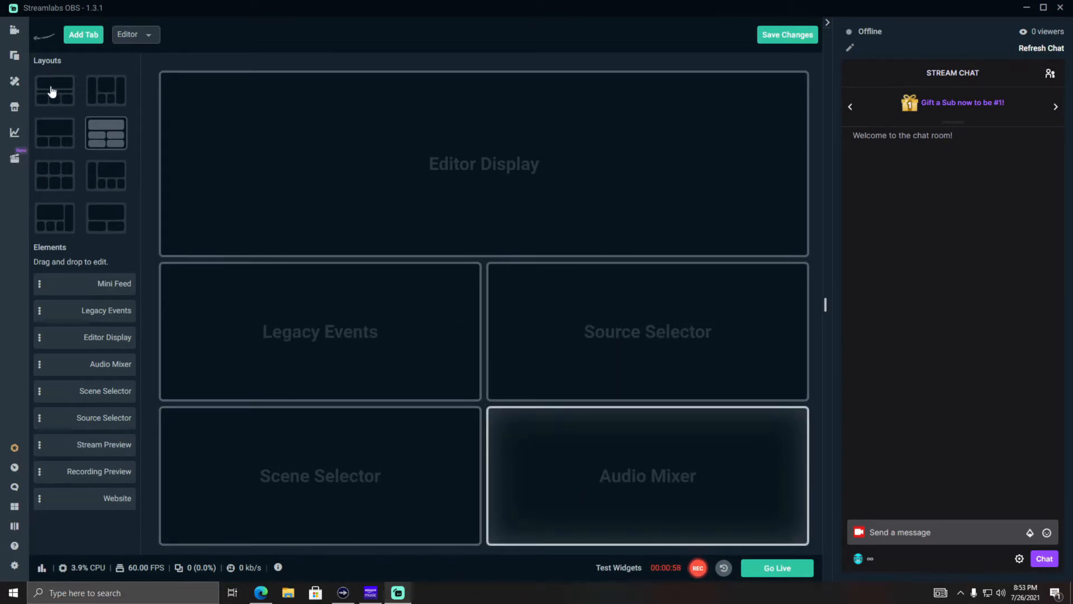
pyautogui.click(54, 89)
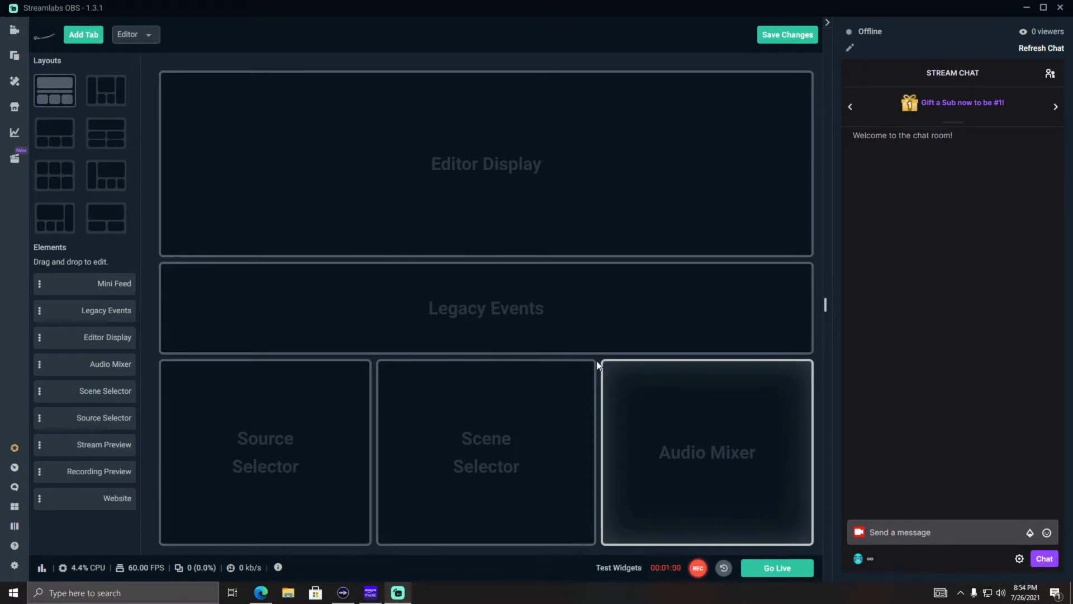
pyautogui.moveTo(421, 325)
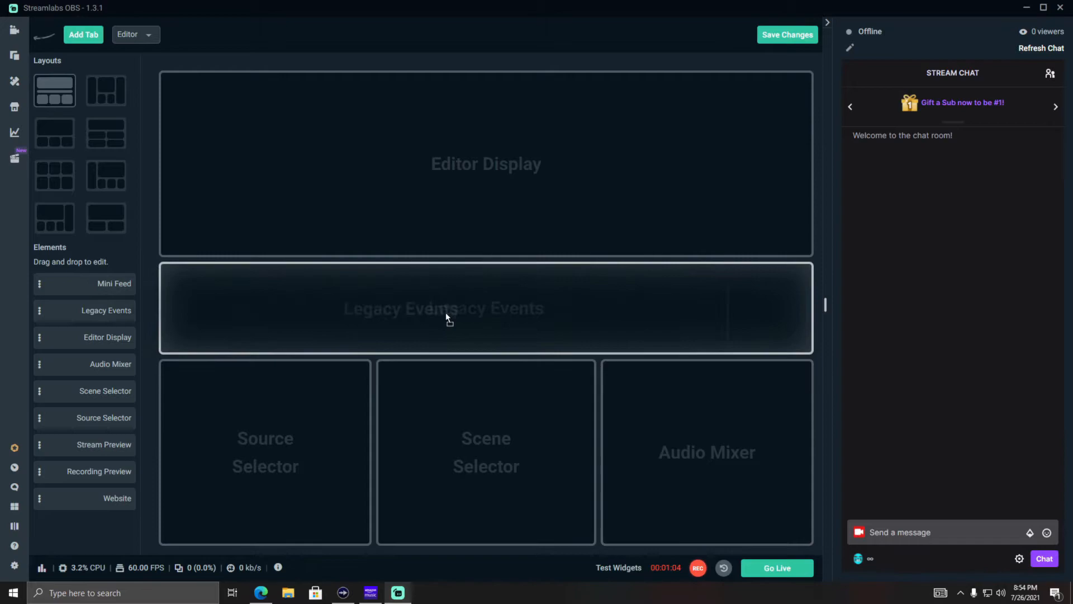
pyautogui.moveTo(526, 314)
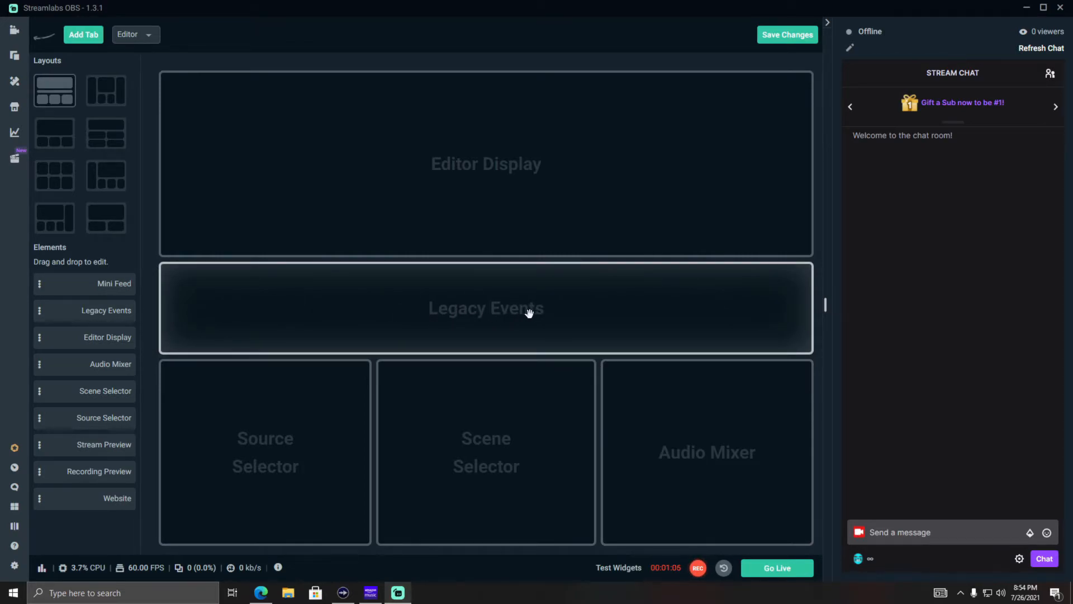
pyautogui.moveTo(490, 324)
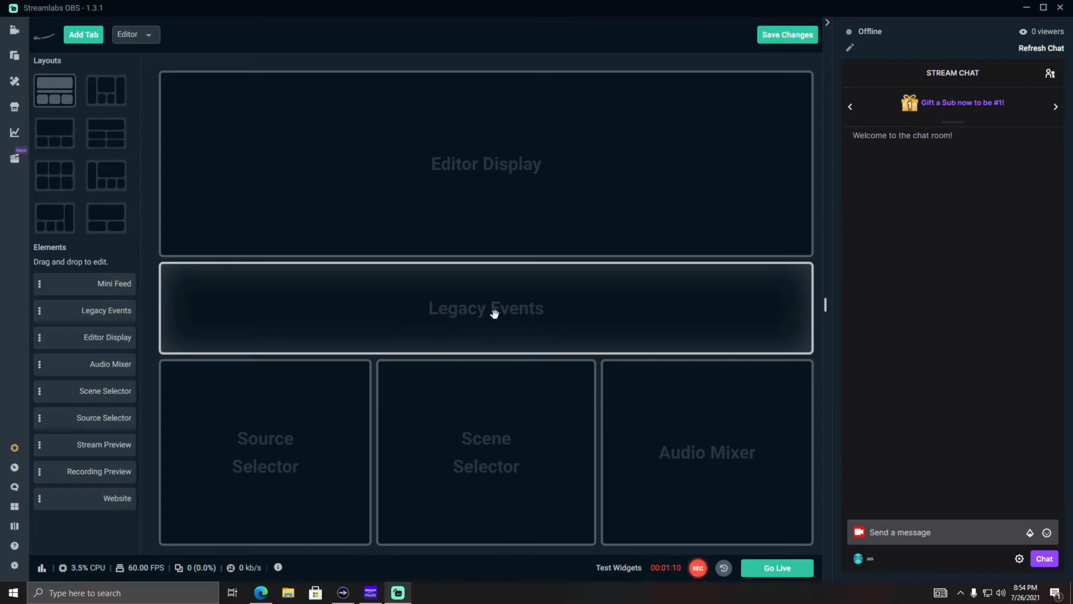
pyautogui.moveTo(497, 307)
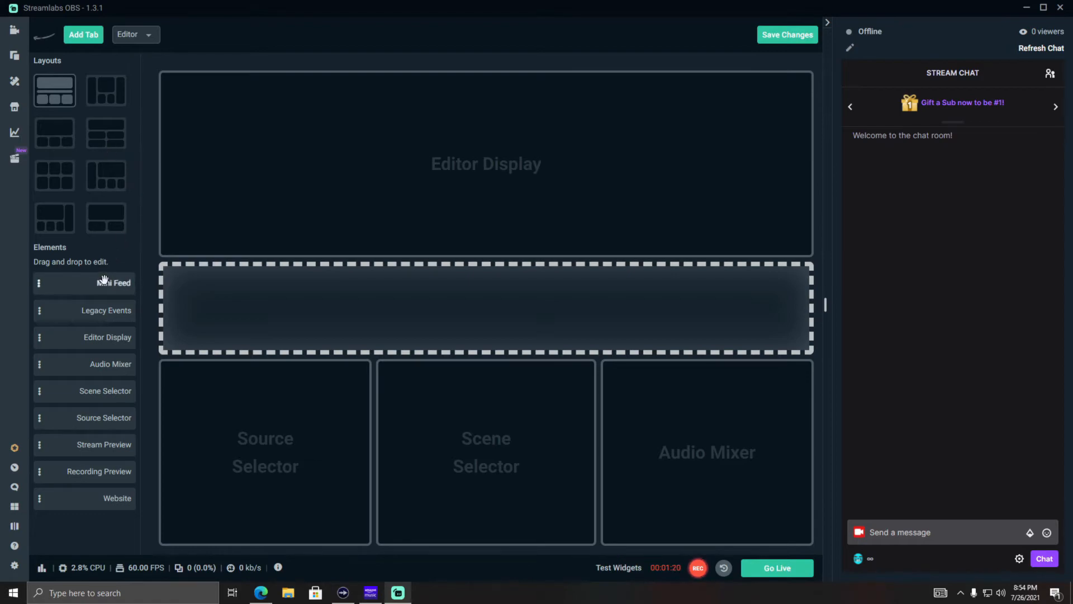
pyautogui.moveTo(87, 505)
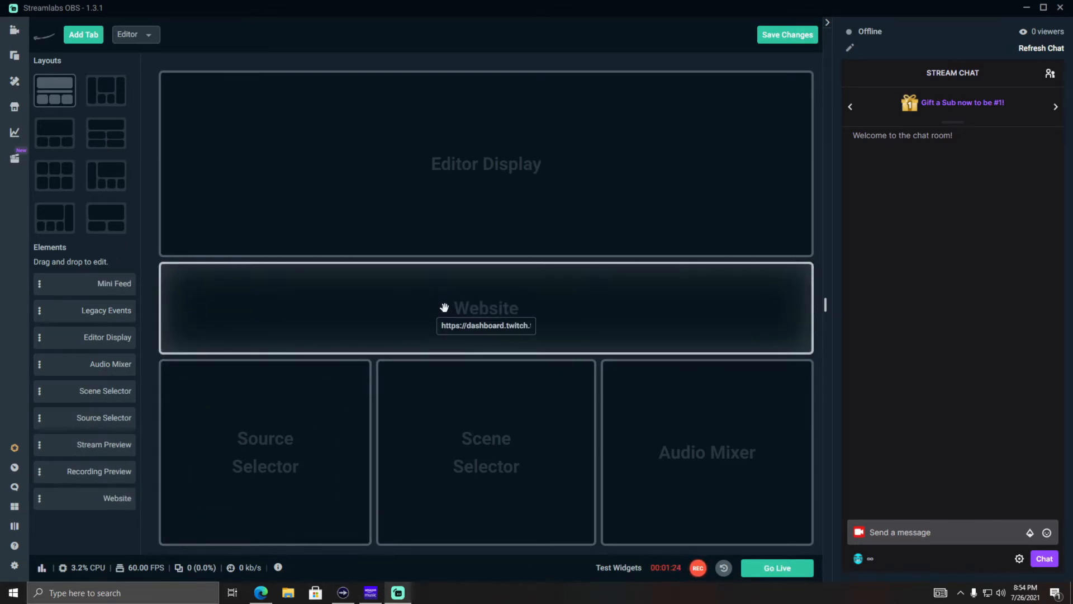
# Step: Paste the Twitch pop-out Activity Feed URL into the Website element's address box
pyautogui.doubleClick(487, 326)
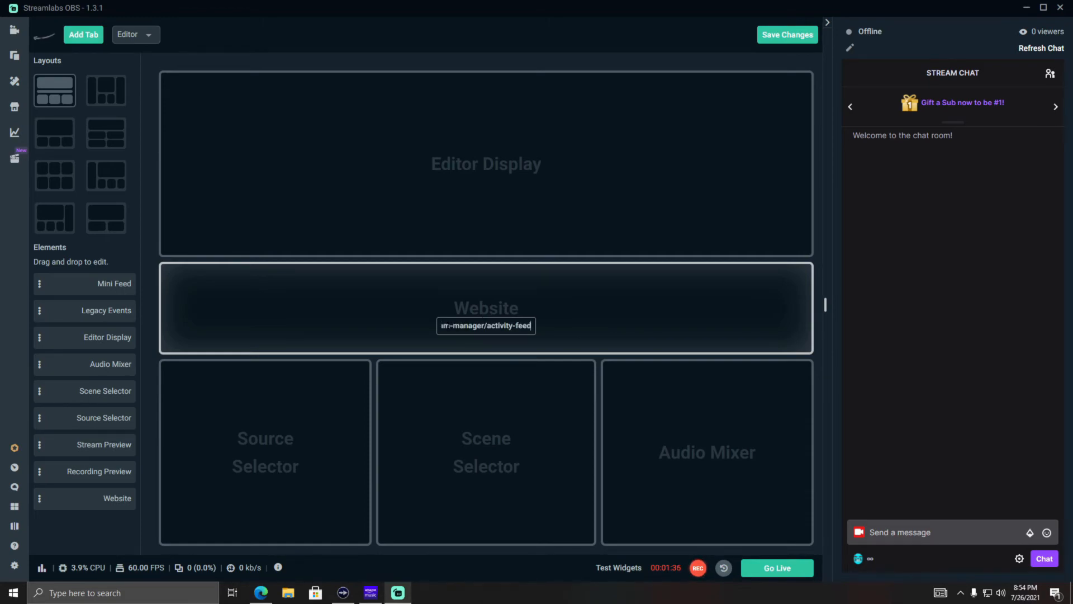
pyautogui.tripleClick(485, 325)
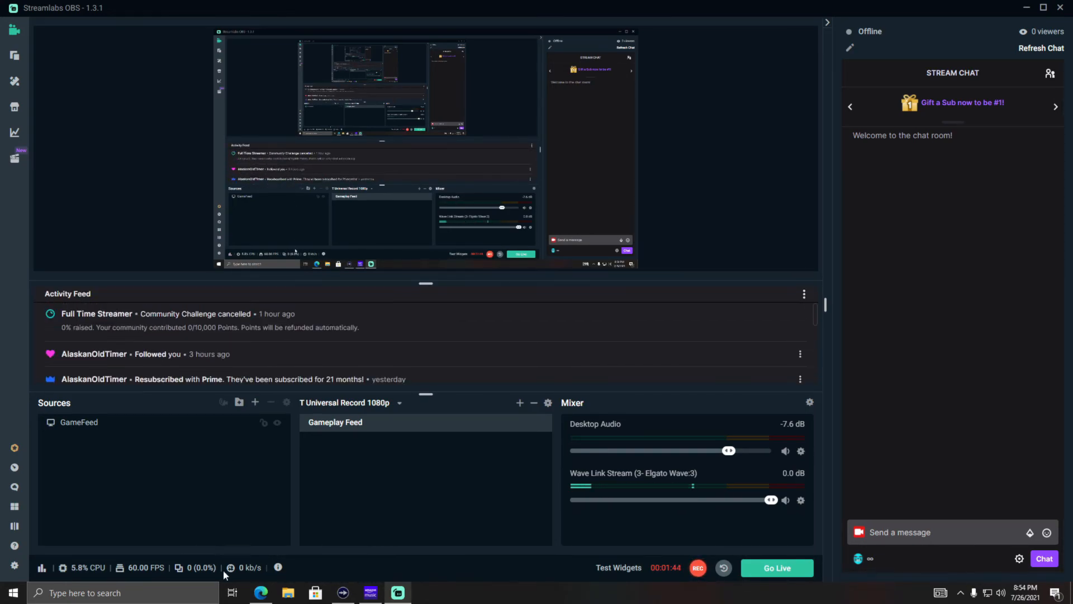
# Step: Switch back to the browser showing the Twitch Creator Dashboard
pyautogui.click(261, 593)
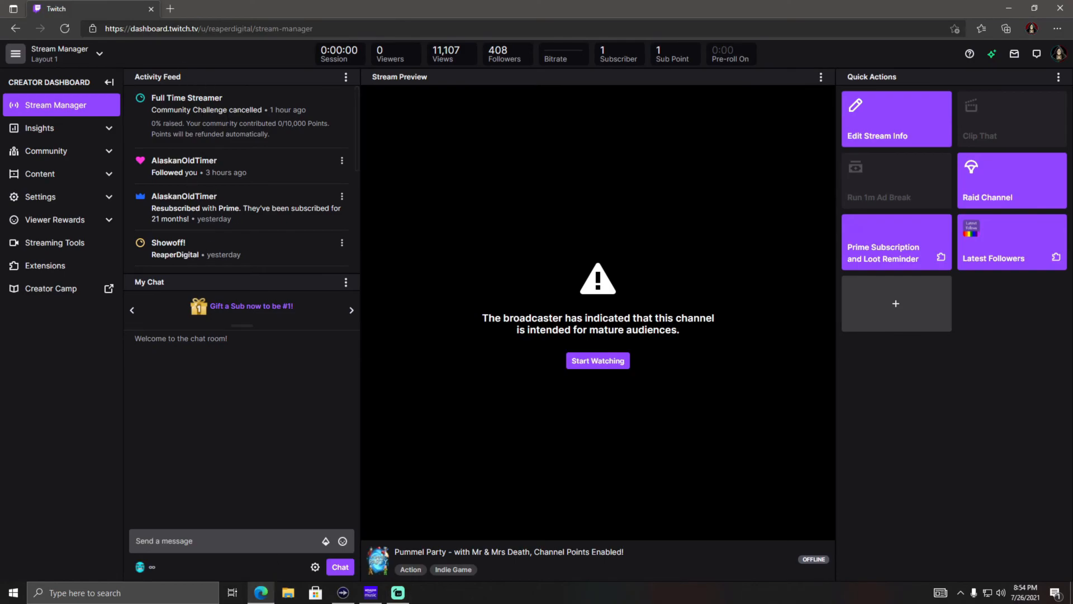